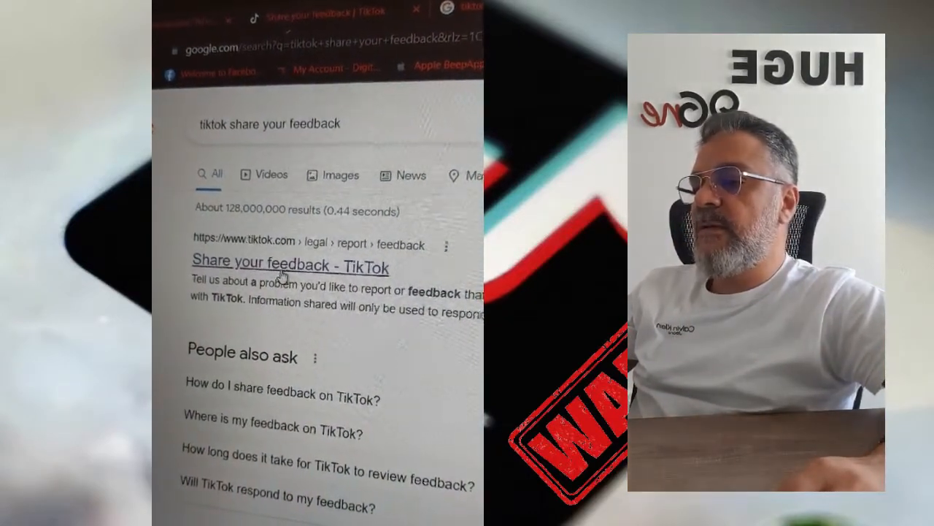
Open the 'Share your feedback - TikTok' page from the Google results
left_click(288, 264)
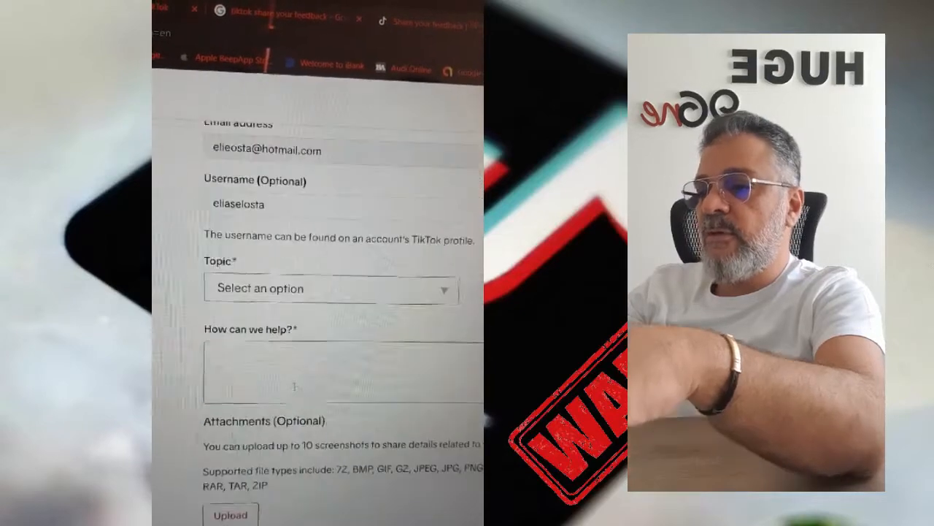
Choose Topic 'Report a bug/Feature request' and 'Report a bug' under Tell us more
left_click(330, 289)
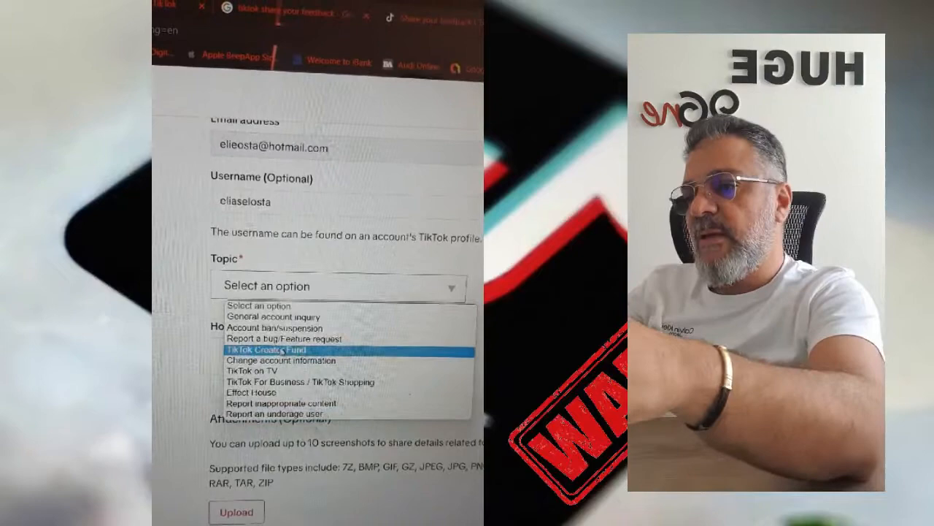
left_click(273, 339)
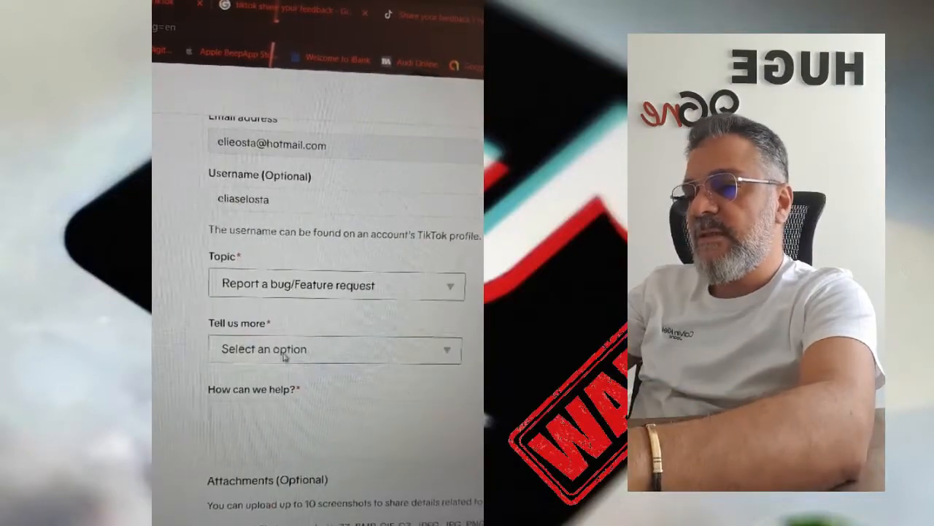
left_click(335, 349)
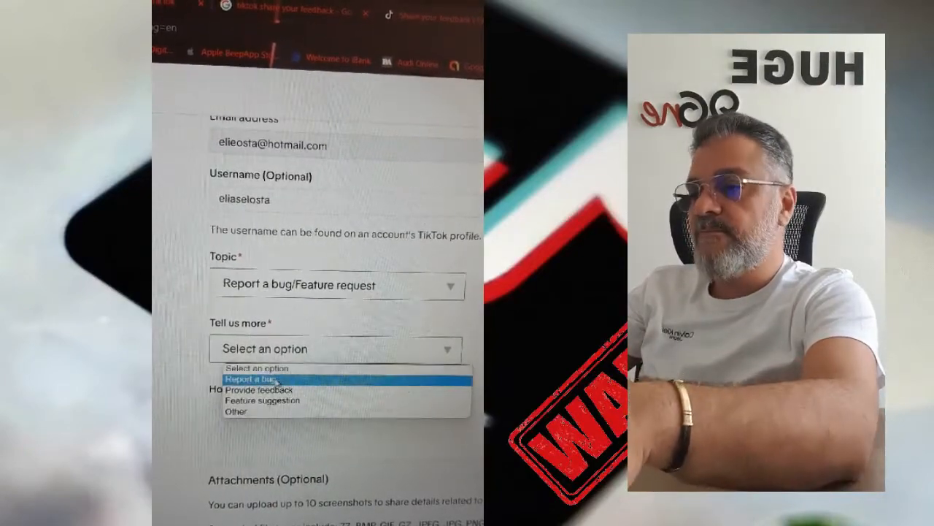
left_click(252, 379)
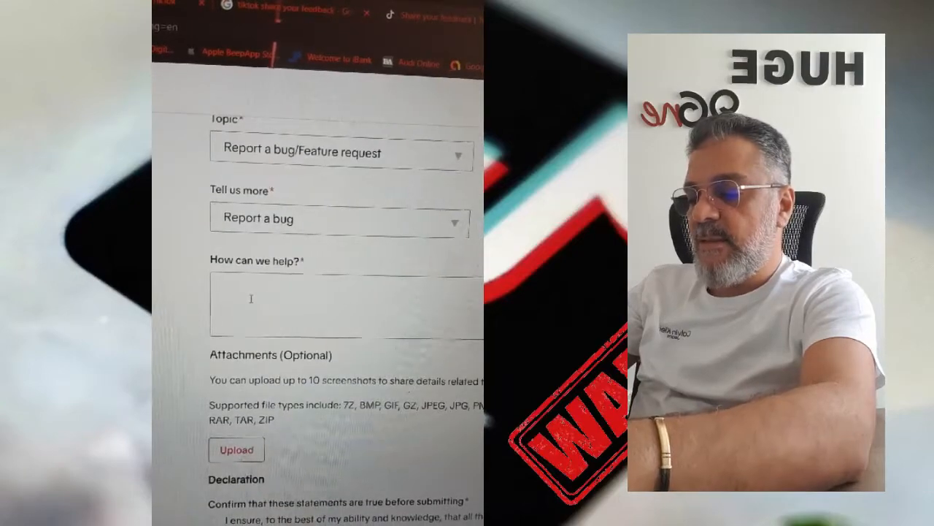